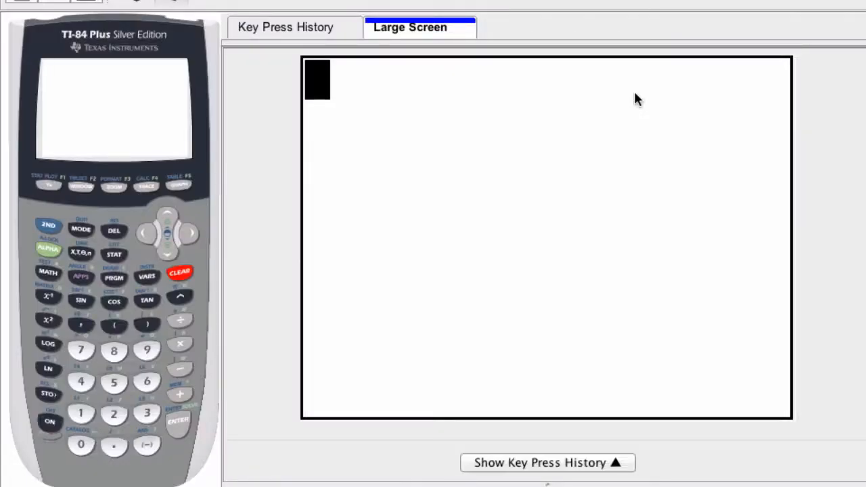
{"action": "mouse_move", "coordinate": [444, 247]}
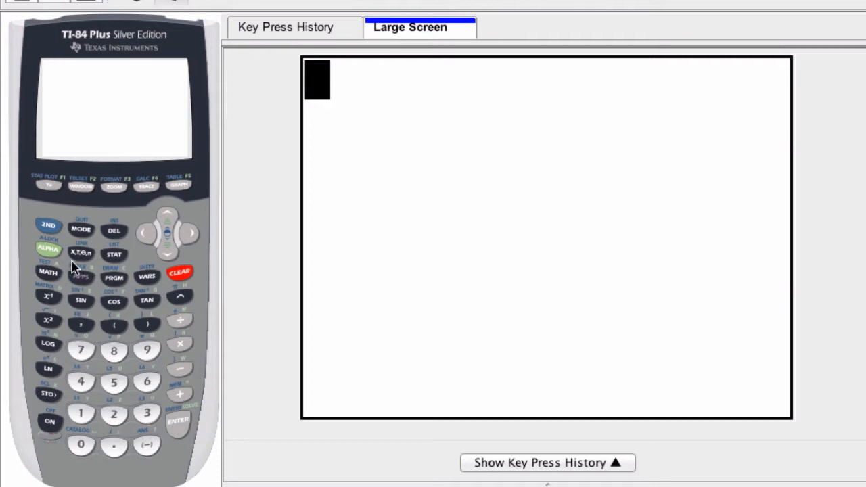
Show the MATH NUM submenu listing abs, round, iPart, fPart, int, min, max and lcm
{"action": "left_click", "coordinate": [49, 272]}
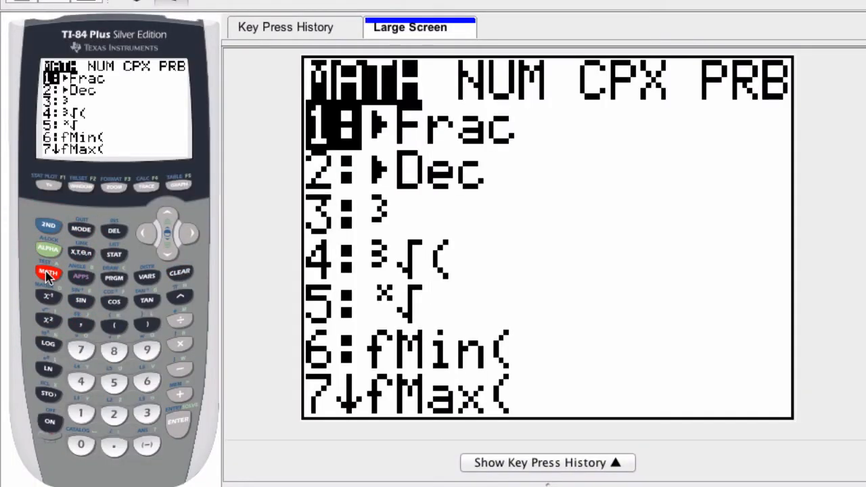
{"action": "left_click", "coordinate": [191, 231]}
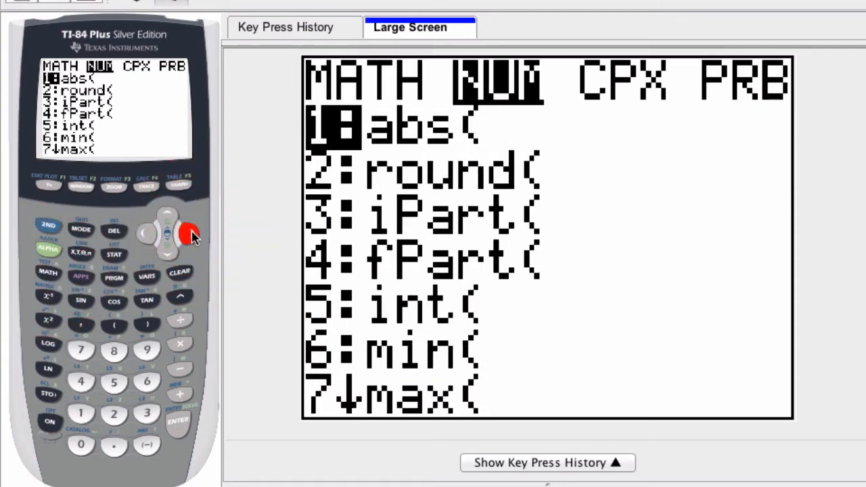
{"action": "mouse_move", "coordinate": [154, 208]}
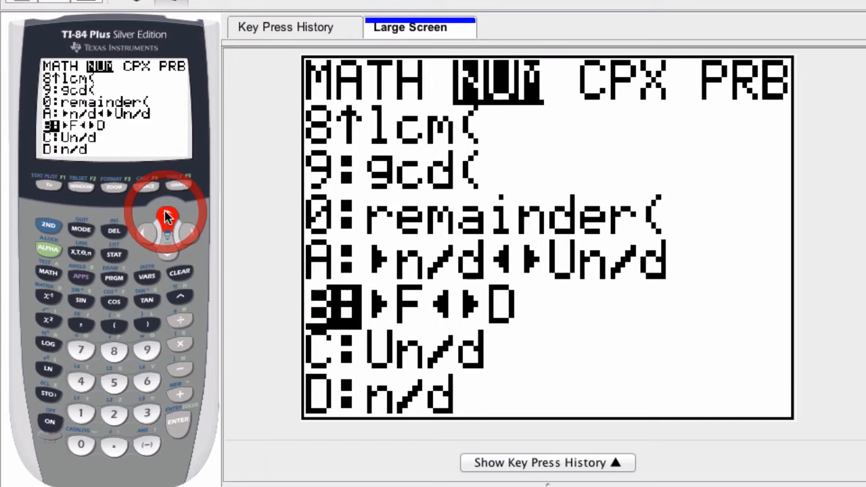
{"action": "left_click", "coordinate": [167, 215]}
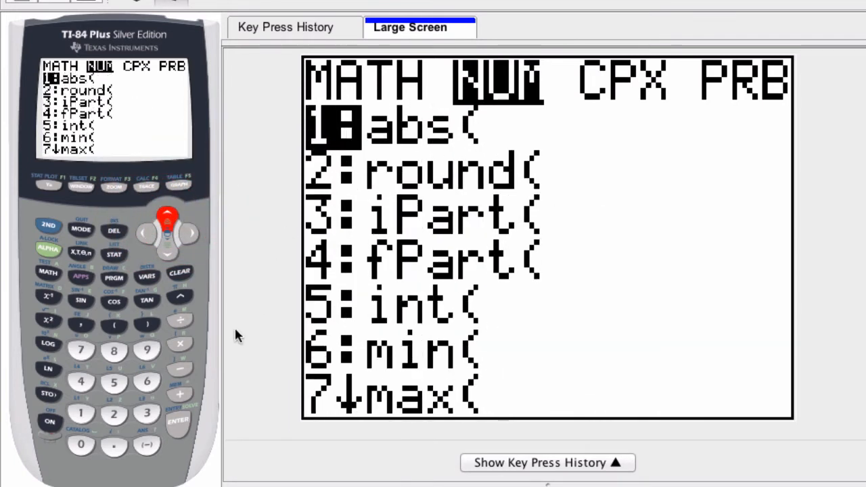
{"action": "mouse_move", "coordinate": [113, 344]}
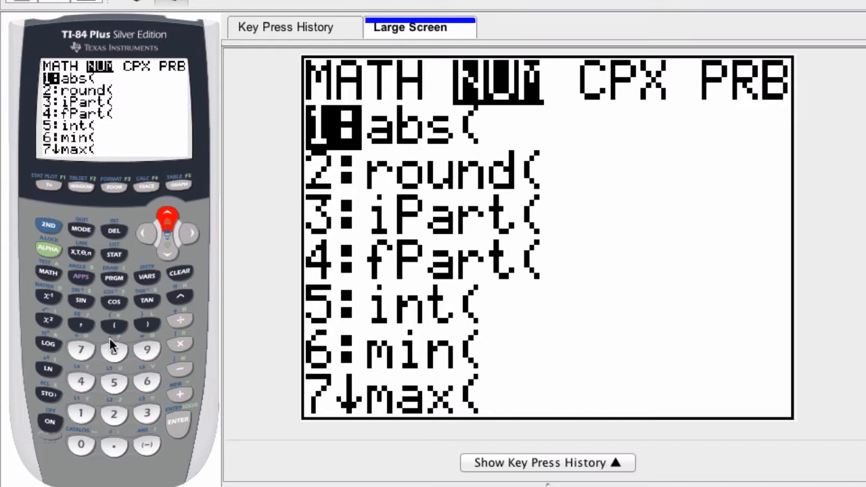
Evaluate lcm(6,8) on the home screen, returning 24
{"action": "left_click", "coordinate": [113, 349]}
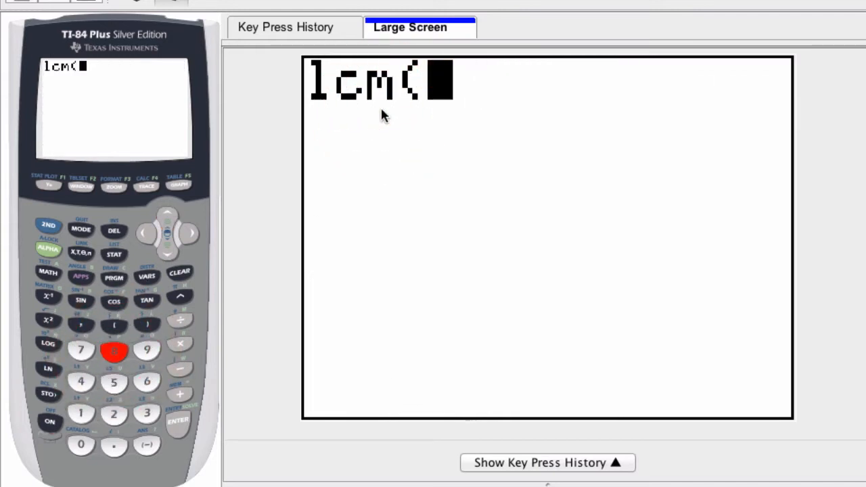
{"action": "mouse_move", "coordinate": [257, 331]}
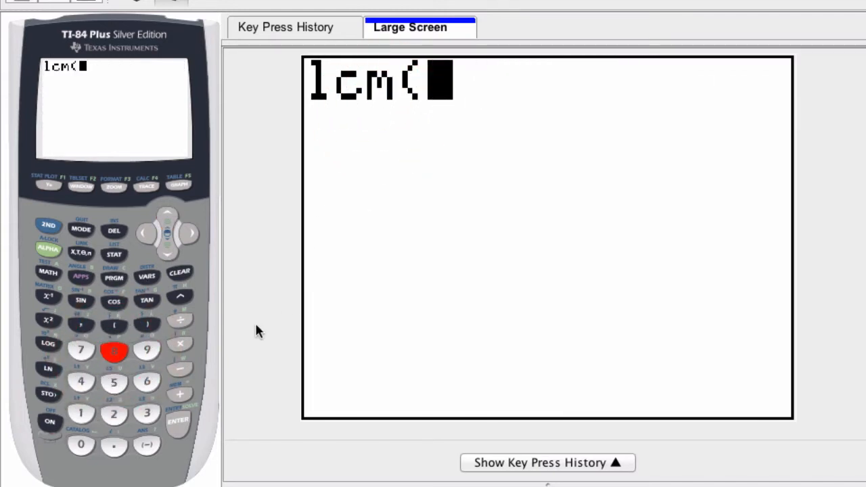
{"action": "left_click", "coordinate": [146, 381]}
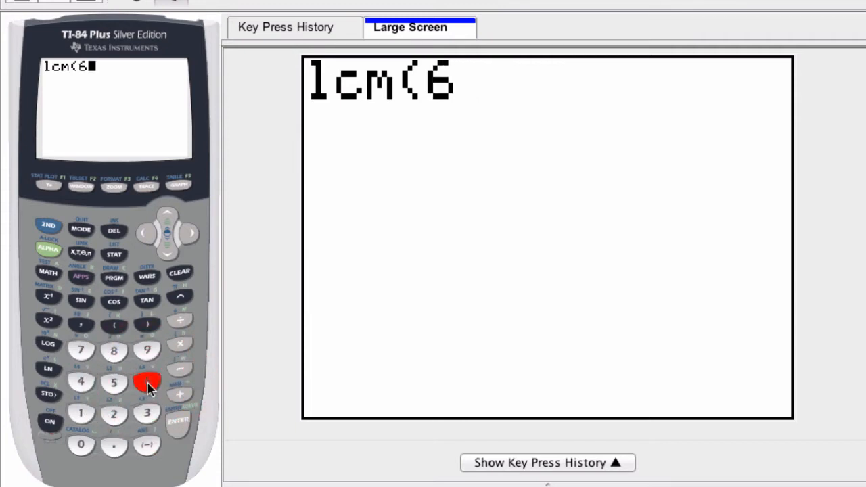
{"action": "left_click", "coordinate": [81, 325]}
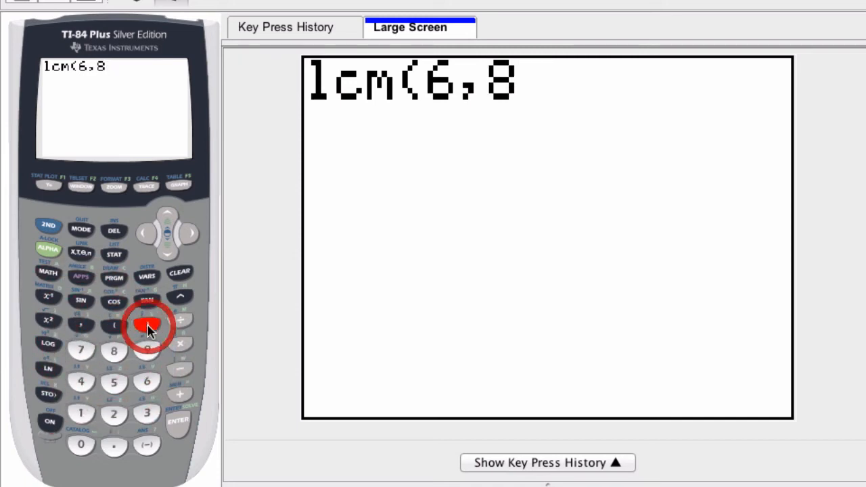
{"action": "left_click", "coordinate": [146, 325]}
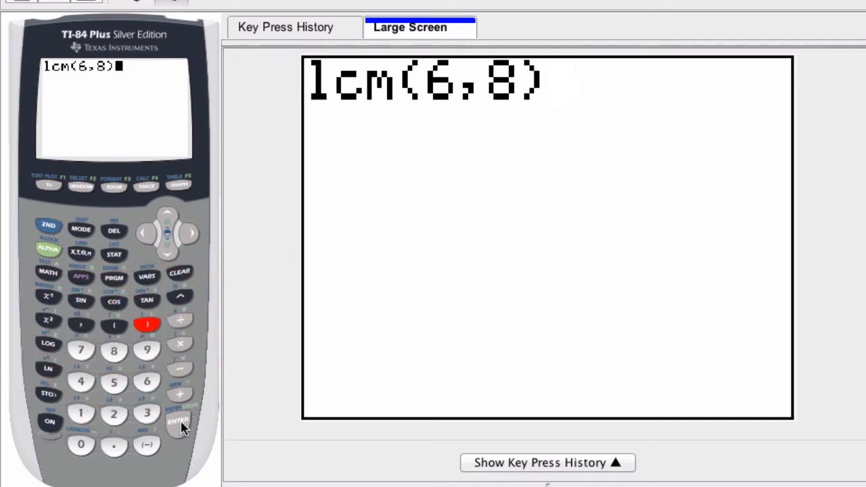
{"action": "left_click", "coordinate": [178, 422]}
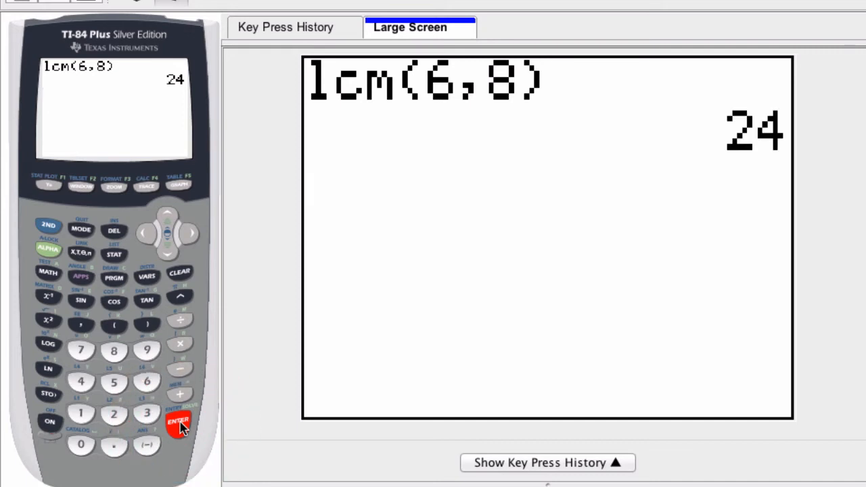
{"action": "left_click", "coordinate": [179, 422]}
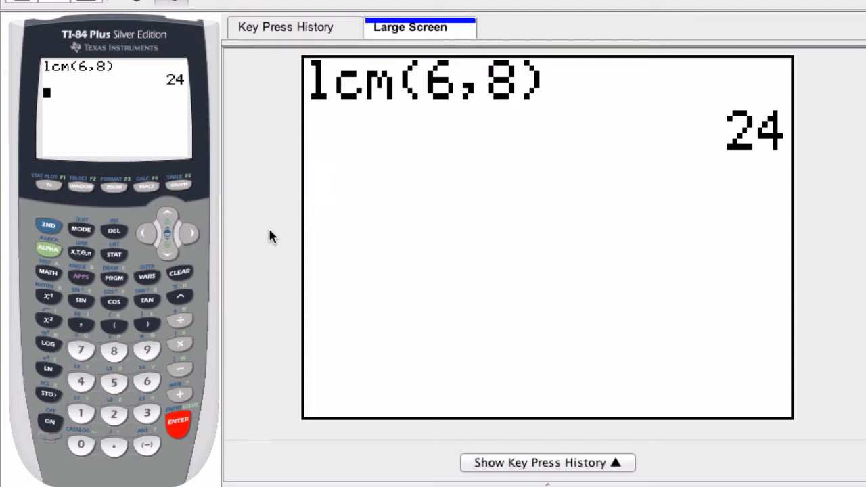
{"action": "mouse_move", "coordinate": [84, 235]}
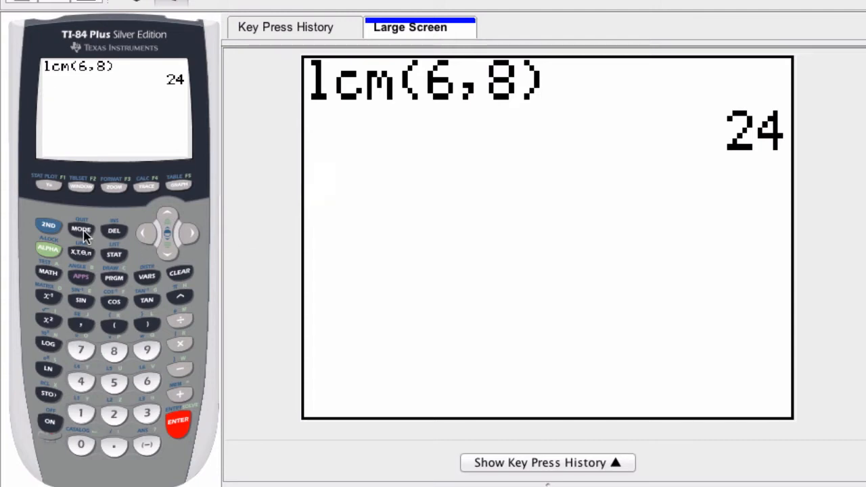
Recall the previous entry and make its first argument the list {2,3,4}
{"action": "left_click", "coordinate": [178, 421]}
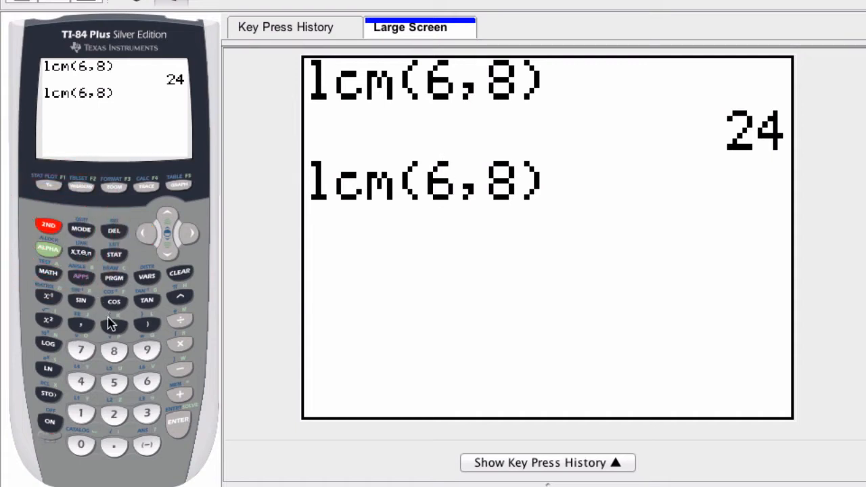
{"action": "left_click", "coordinate": [114, 325]}
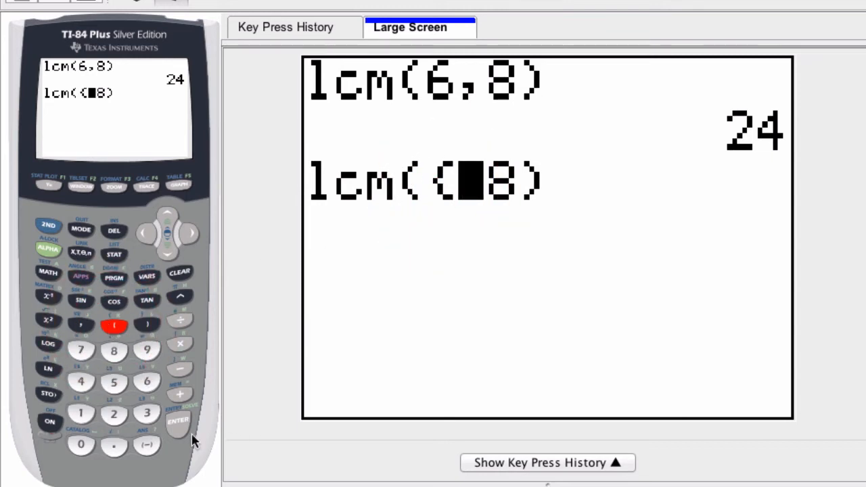
{"action": "left_click", "coordinate": [114, 412]}
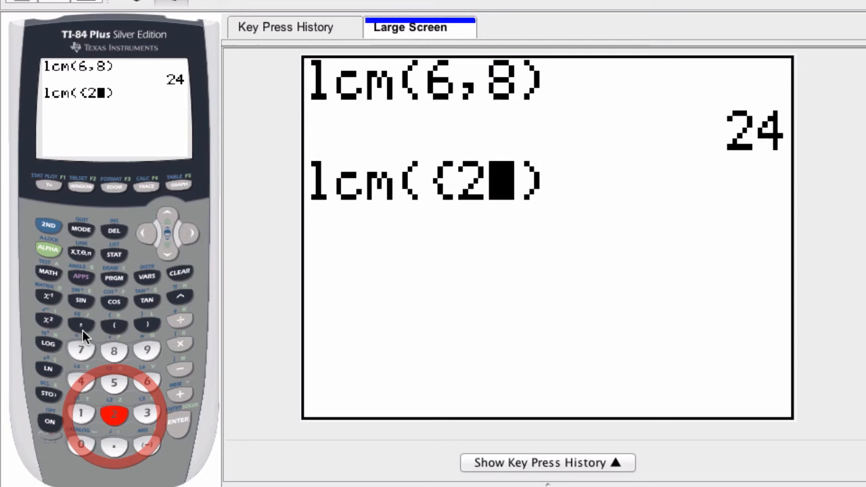
{"action": "left_click", "coordinate": [81, 324]}
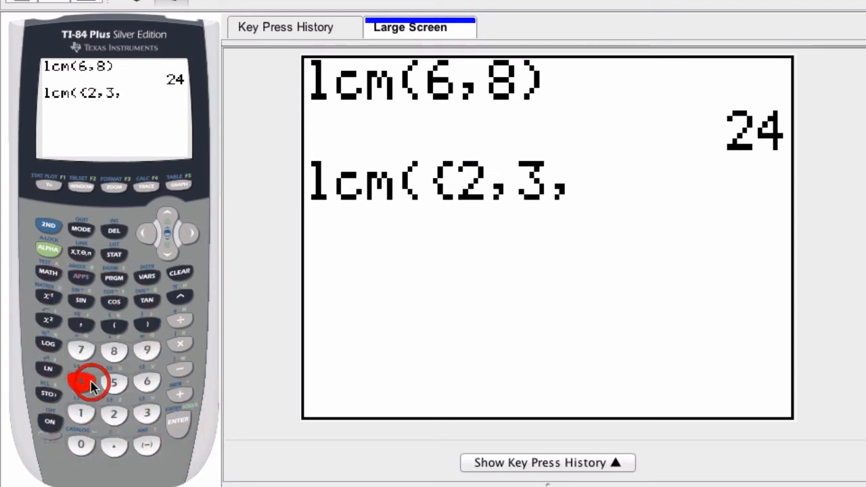
{"action": "left_click", "coordinate": [81, 381]}
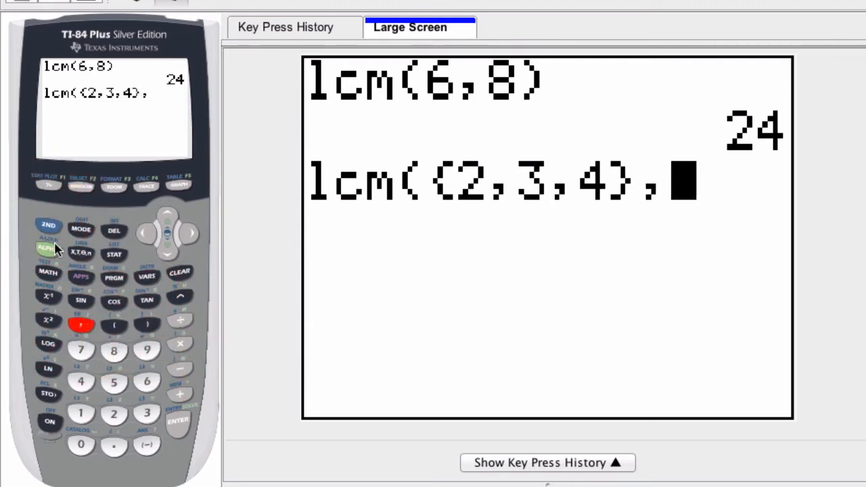
Add the second list {5,6,7} and close the lcm parentheses
{"action": "left_click", "coordinate": [114, 325]}
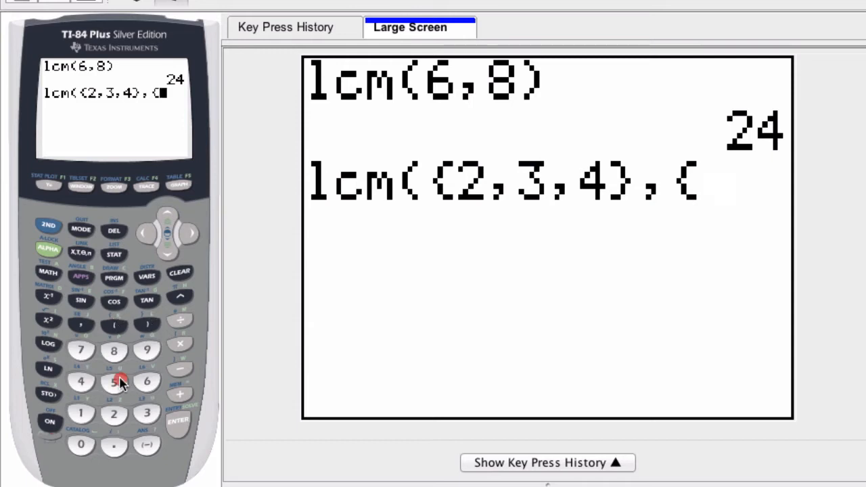
{"action": "left_click", "coordinate": [114, 380]}
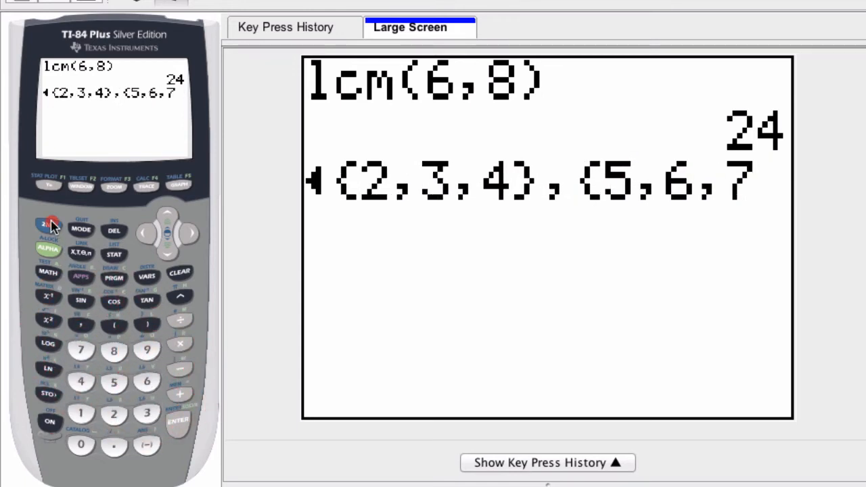
{"action": "left_click", "coordinate": [146, 324]}
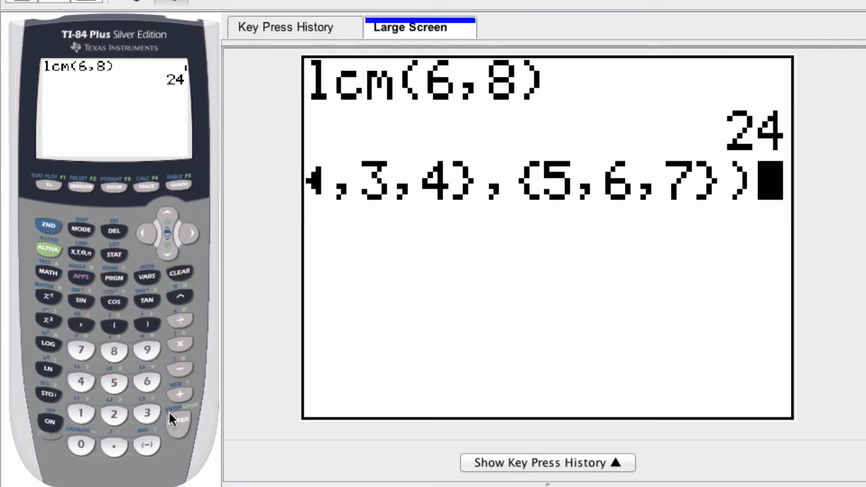
Evaluate lcm({2,3,4},{5,6,7}) to get {10 6 28}, then move up into the history
{"action": "left_click", "coordinate": [179, 421]}
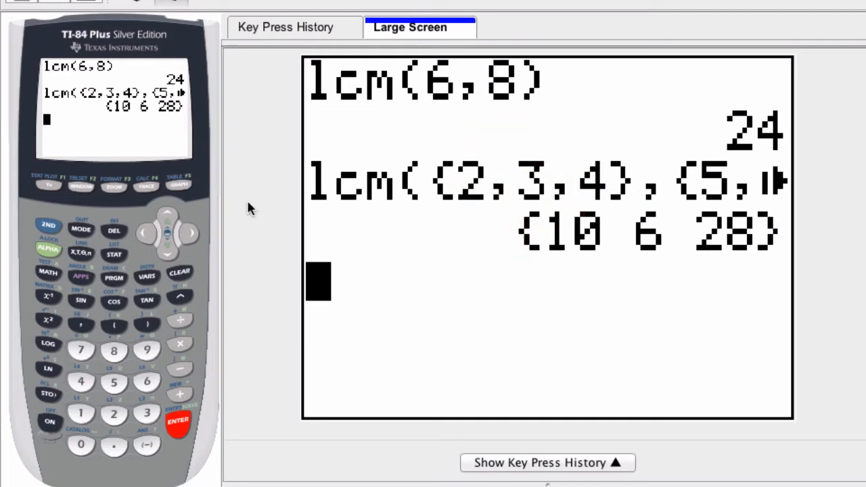
{"action": "left_click", "coordinate": [168, 216]}
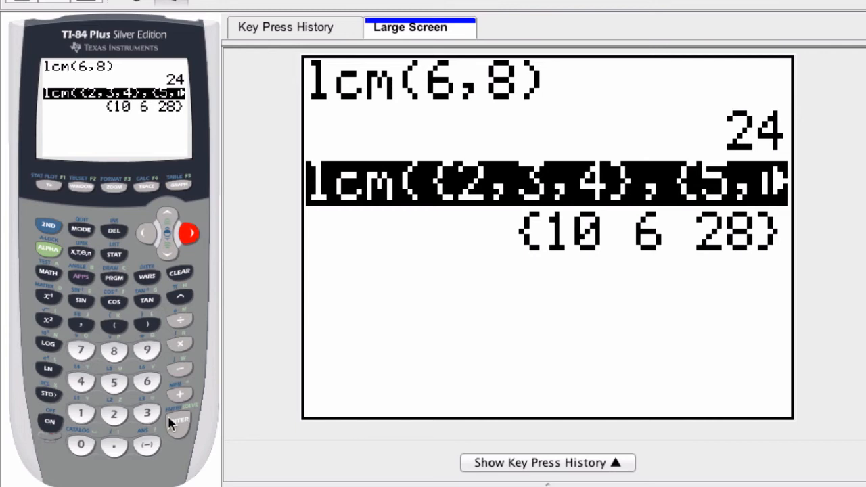
{"action": "left_click", "coordinate": [168, 254]}
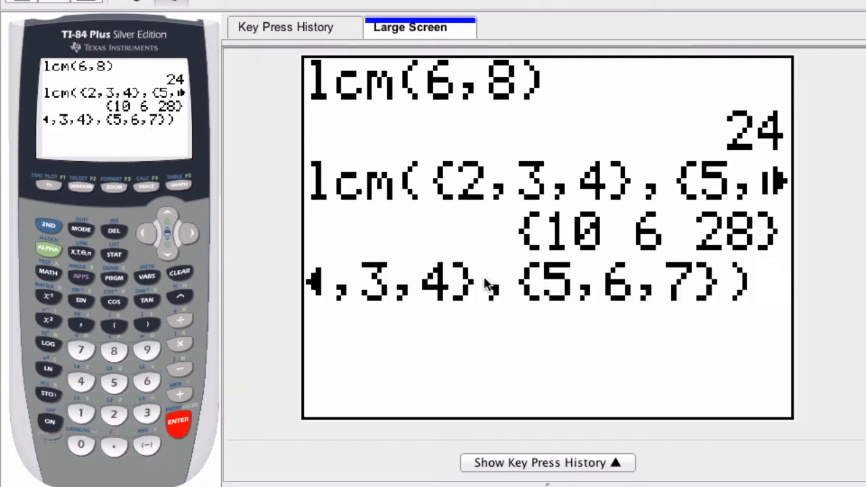
{"action": "mouse_move", "coordinate": [619, 290]}
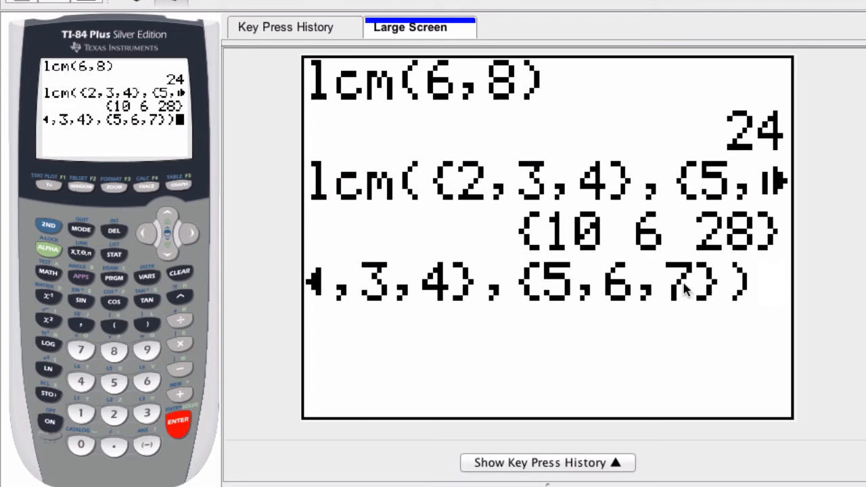
{"action": "mouse_move", "coordinate": [232, 304]}
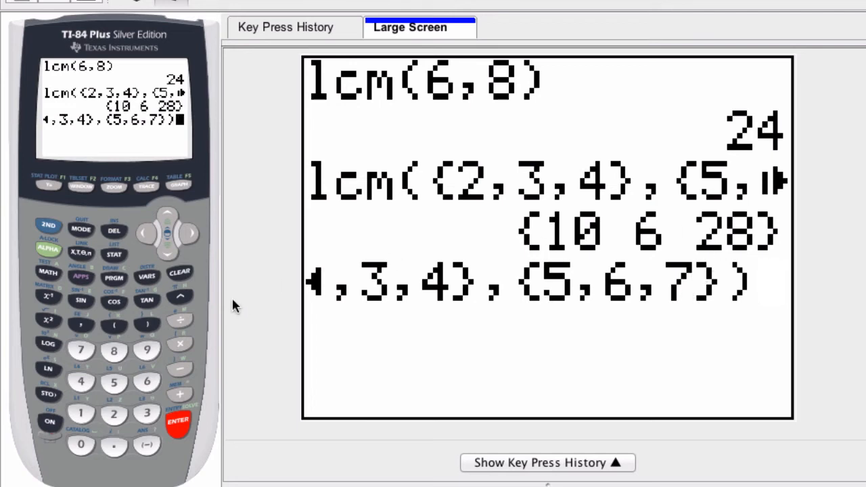
{"action": "left_click", "coordinate": [180, 271]}
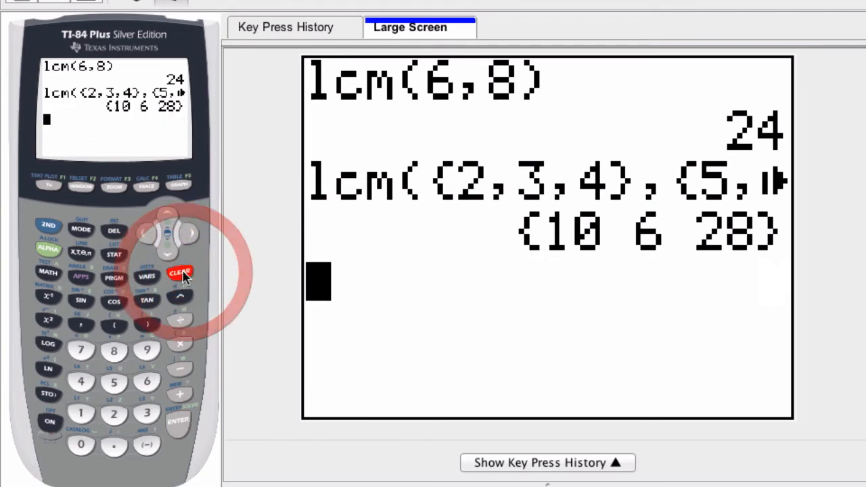
{"action": "mouse_move", "coordinate": [47, 225]}
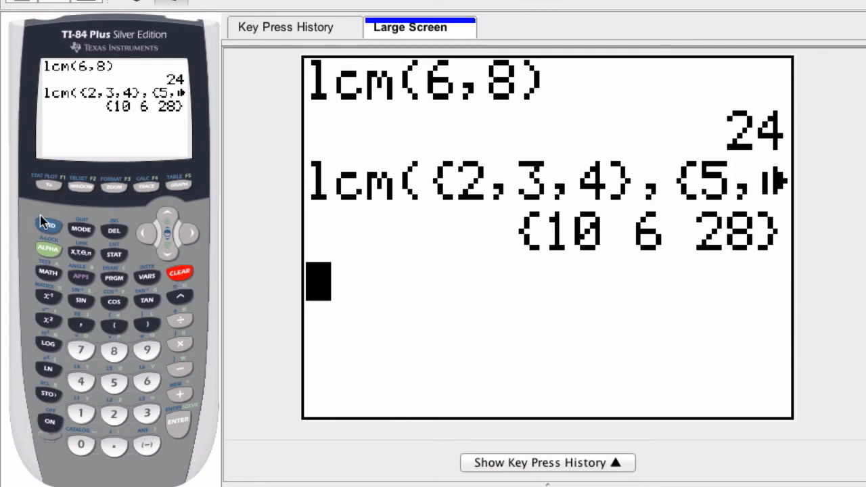
Insert lcm( from MATH NUM with the list {6,10,18} as first argument
{"action": "left_click", "coordinate": [47, 272]}
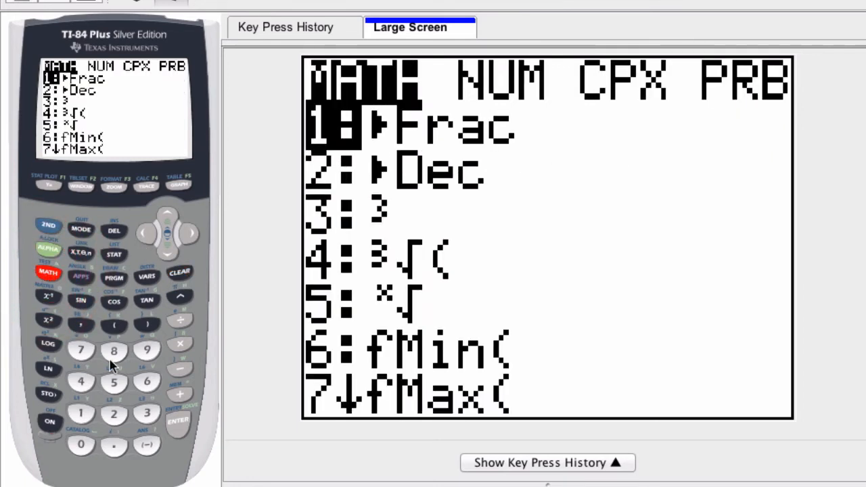
{"action": "left_click", "coordinate": [189, 232]}
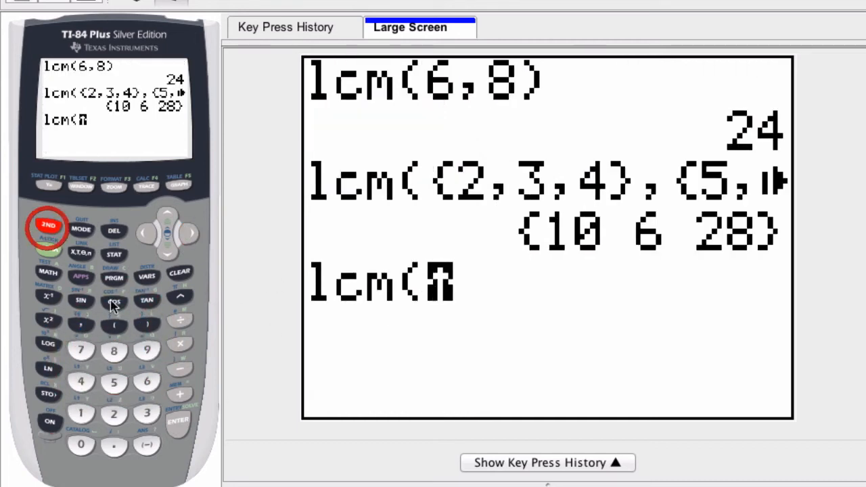
{"action": "left_click", "coordinate": [114, 324]}
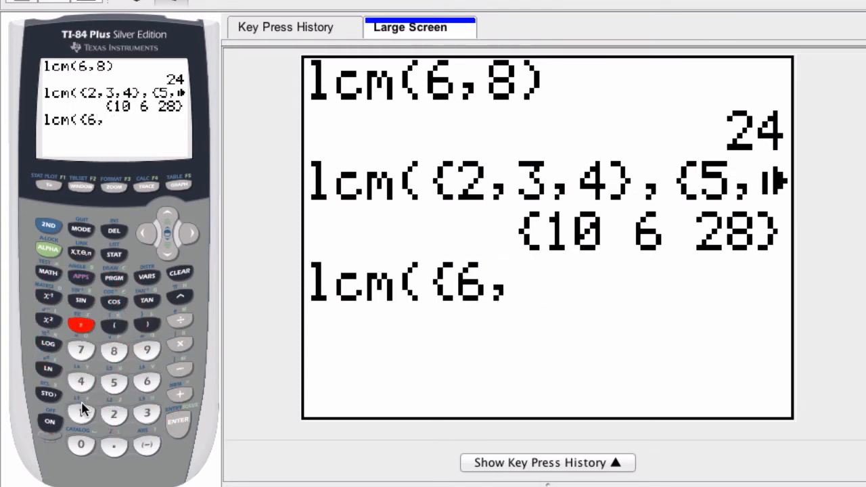
{"action": "type", "text": "10,18}"}
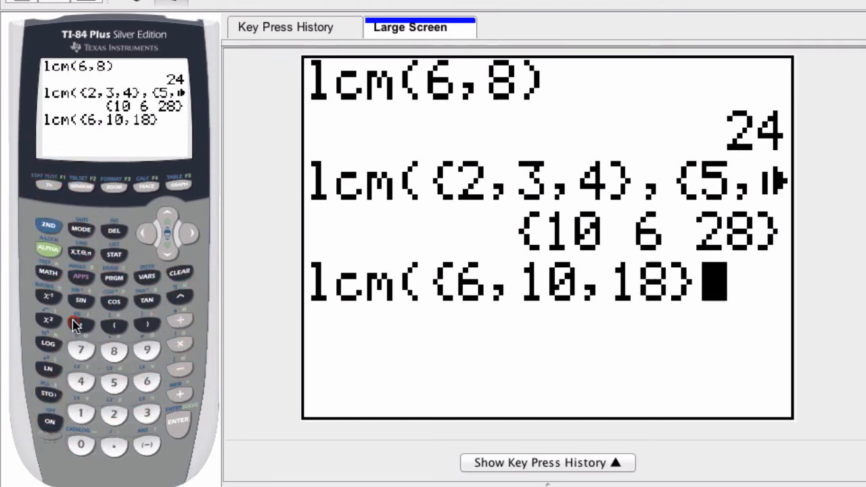
Add 4 as the second argument of the lcm expression
{"action": "left_click", "coordinate": [80, 324]}
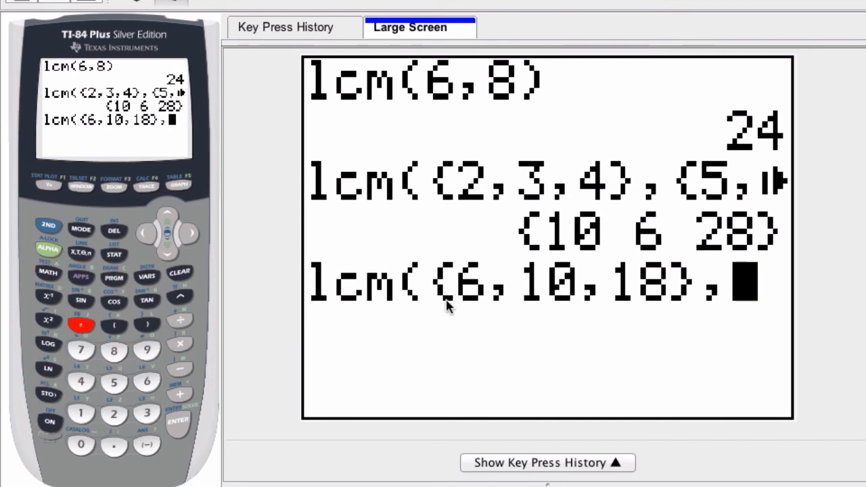
{"action": "mouse_move", "coordinate": [111, 390]}
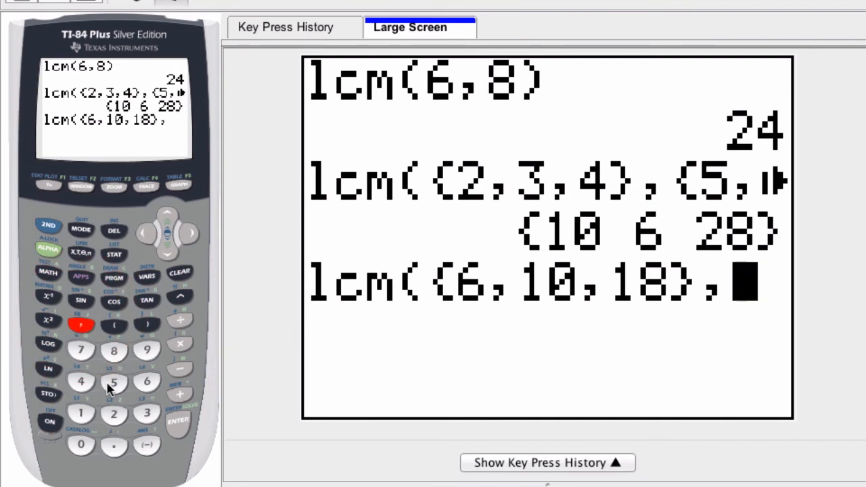
{"action": "left_click", "coordinate": [81, 381]}
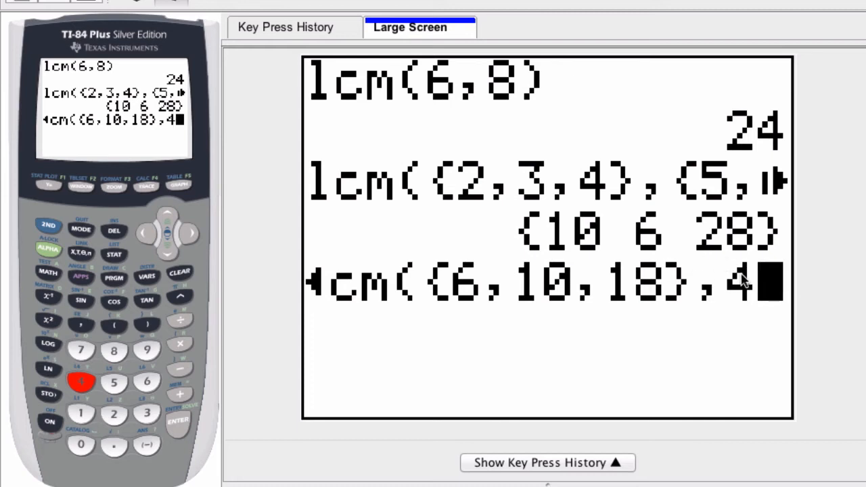
{"action": "left_click", "coordinate": [177, 419]}
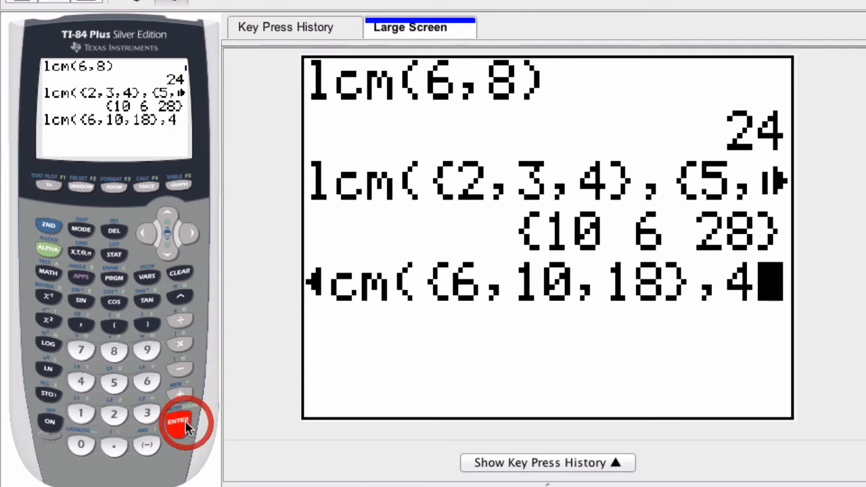
Evaluate lcm({6,10,18},4), returning {12 20 36}
{"action": "left_click", "coordinate": [177, 422]}
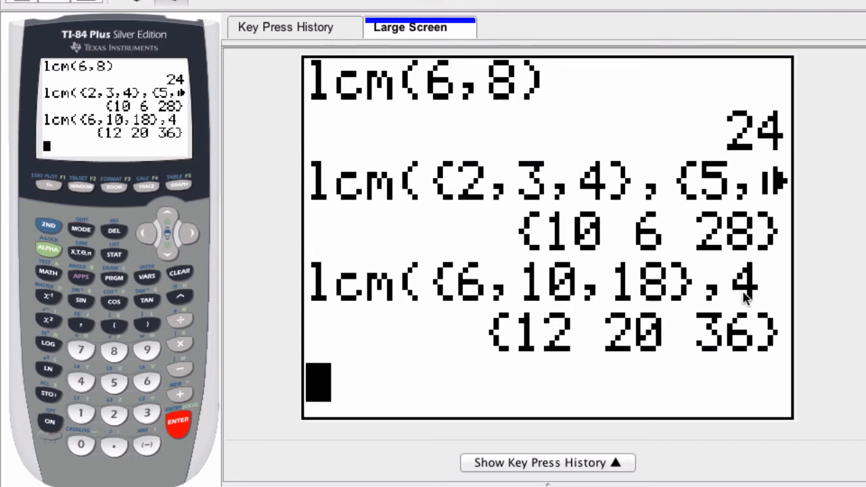
{"action": "mouse_move", "coordinate": [656, 352]}
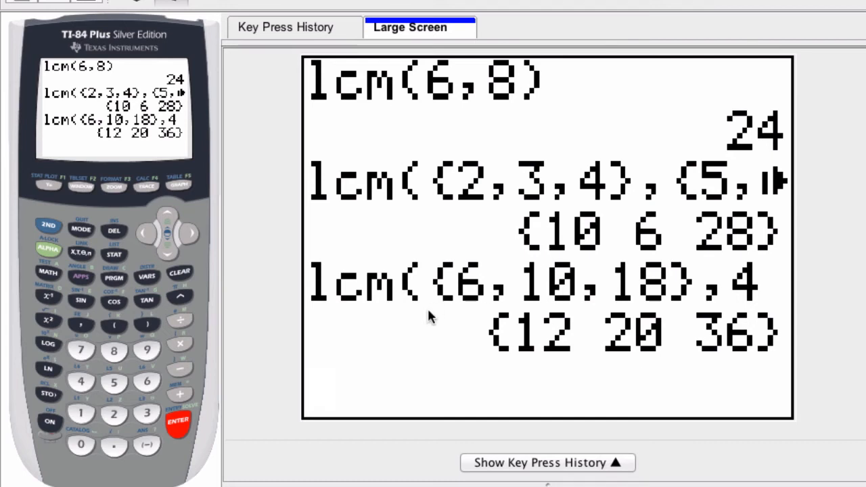
{"action": "mouse_move", "coordinate": [308, 280]}
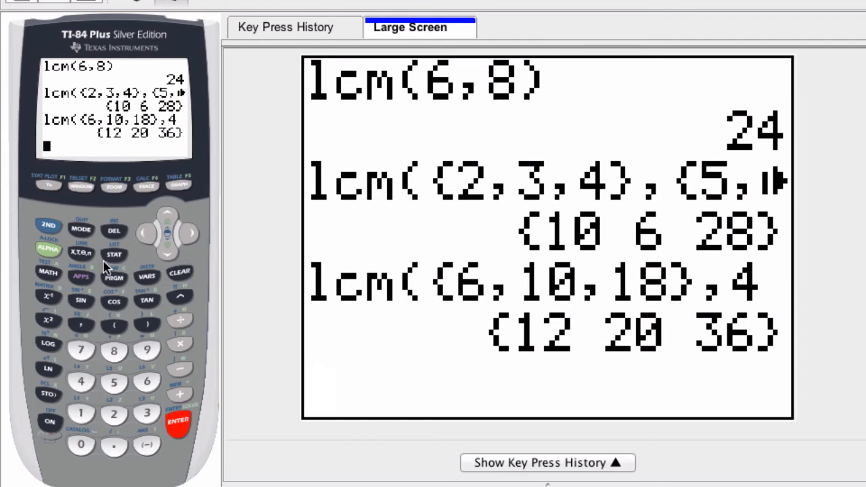
In the STAT list editor, fill L1 with 1, 2, 3
{"action": "left_click", "coordinate": [113, 253]}
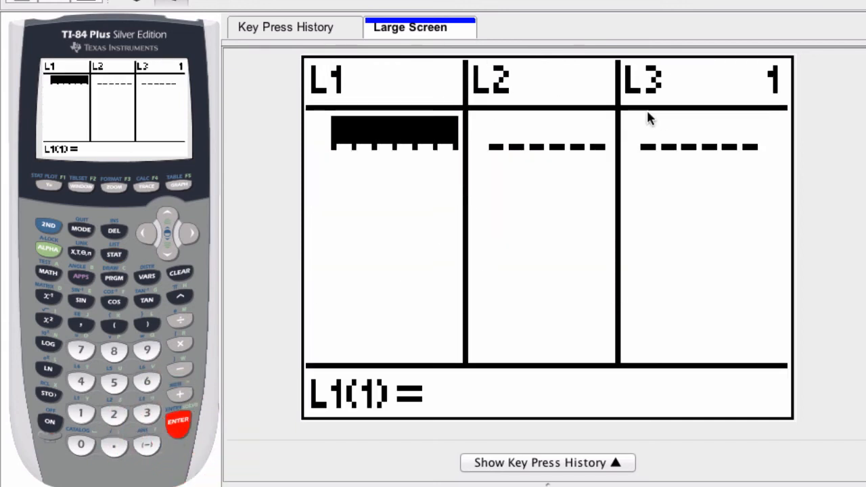
{"action": "mouse_move", "coordinate": [395, 138]}
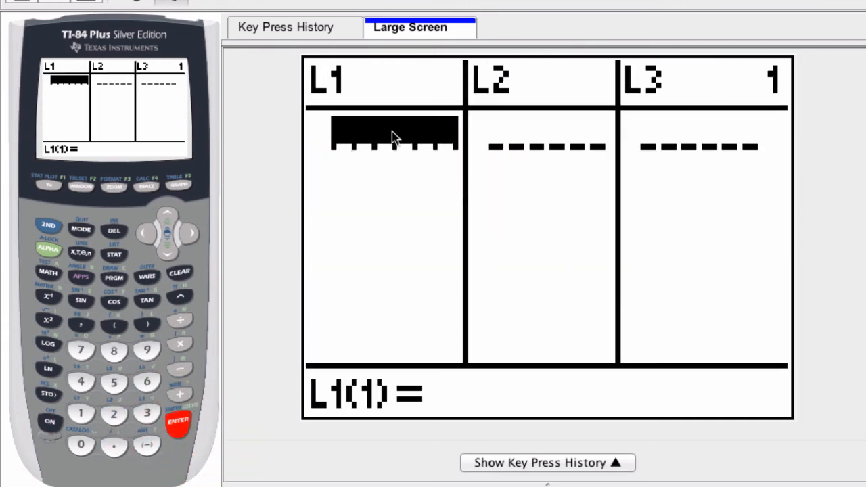
{"action": "mouse_move", "coordinate": [227, 270]}
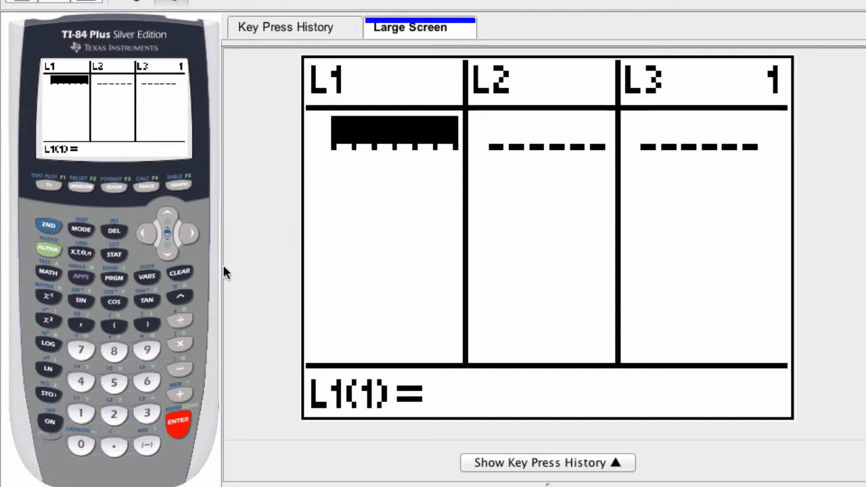
{"action": "left_click", "coordinate": [82, 414]}
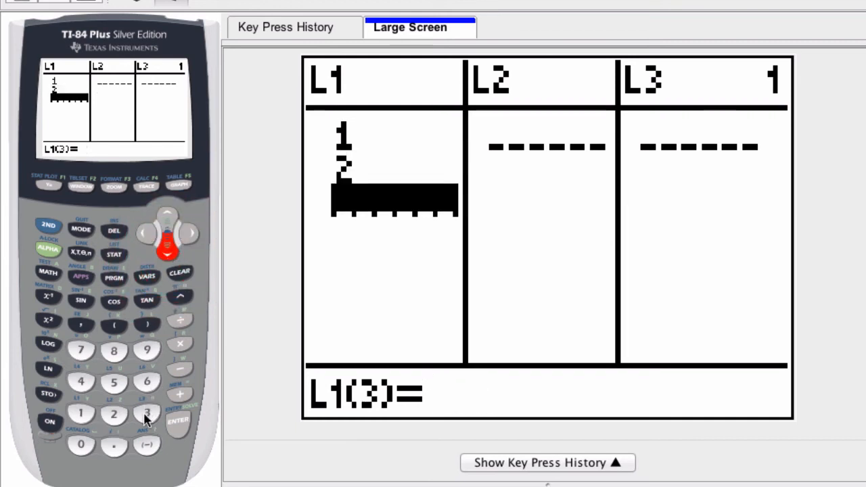
{"action": "left_click", "coordinate": [146, 414]}
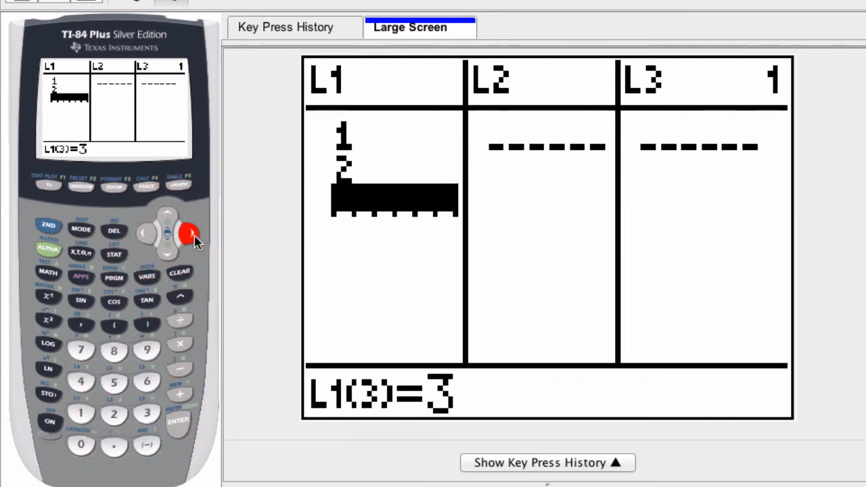
{"action": "left_click", "coordinate": [177, 420]}
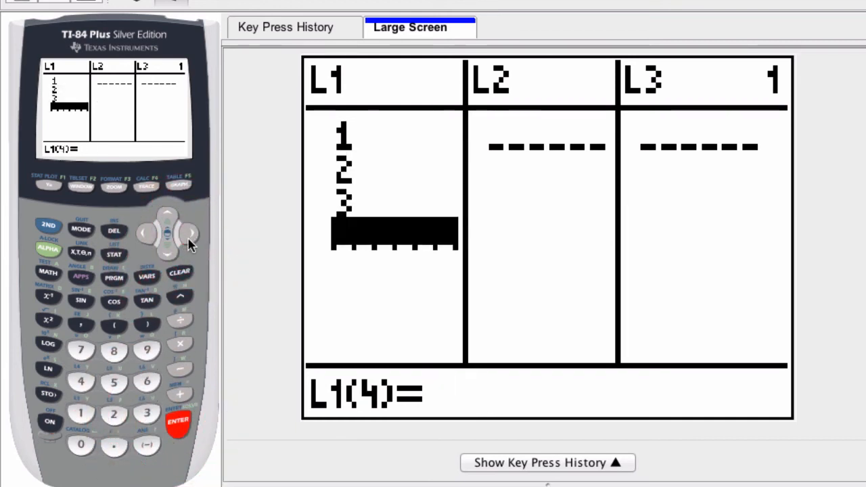
Fill L2 with 59, 12, 14
{"action": "left_click", "coordinate": [114, 381]}
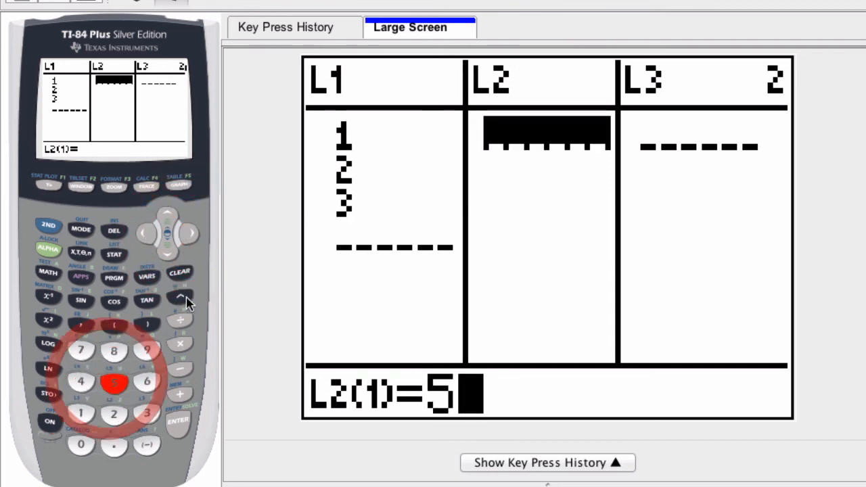
{"action": "left_click", "coordinate": [146, 350]}
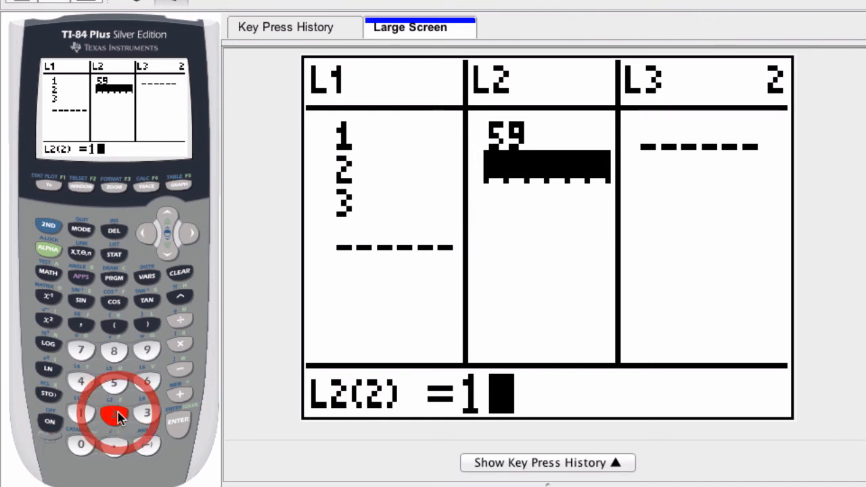
{"action": "left_click", "coordinate": [113, 413]}
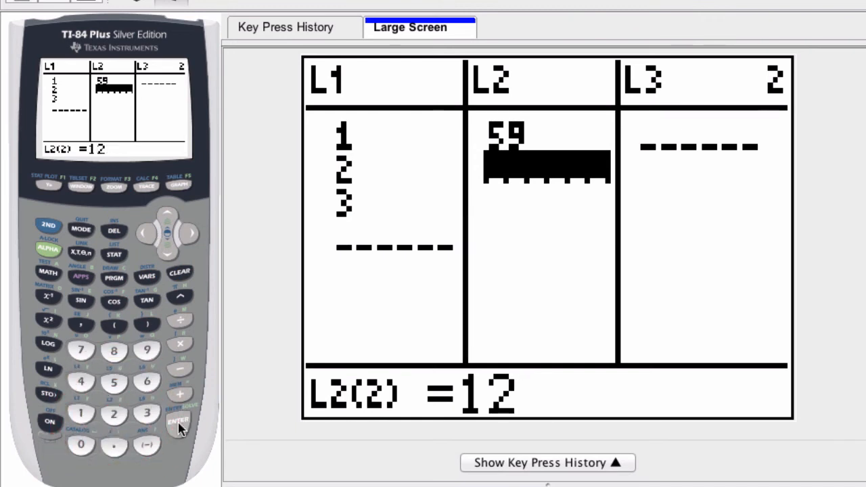
{"action": "left_click", "coordinate": [178, 421]}
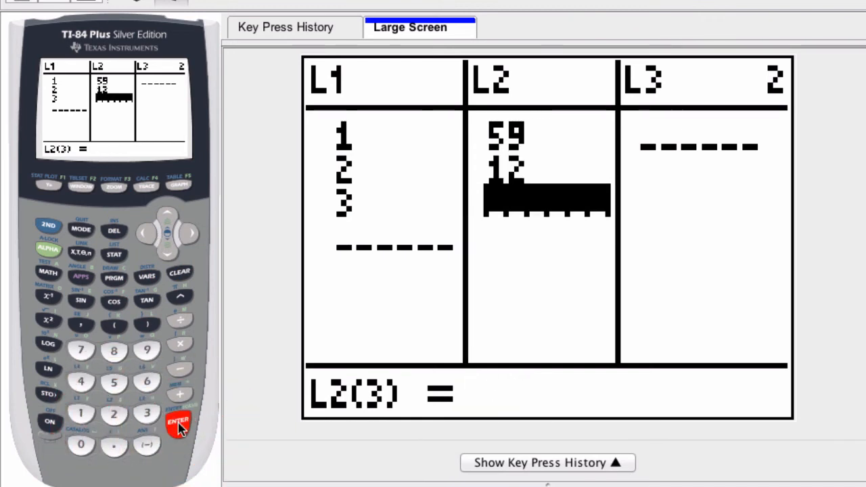
{"action": "left_click", "coordinate": [81, 381]}
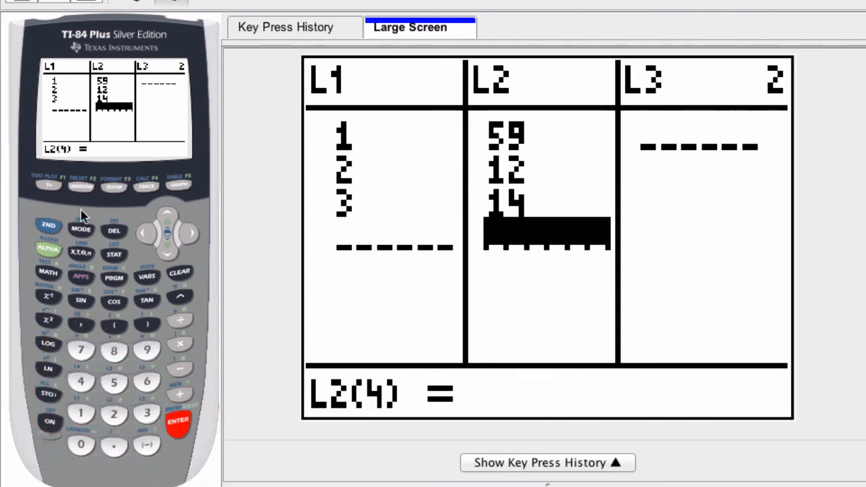
{"action": "mouse_move", "coordinate": [457, 245]}
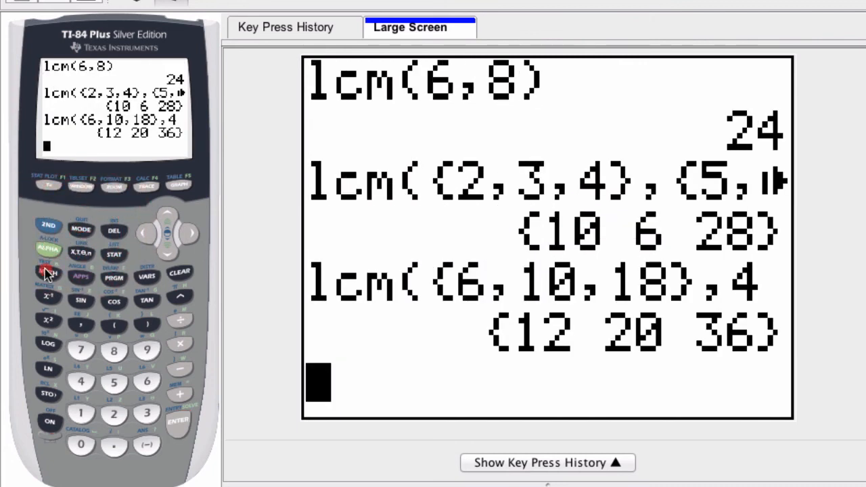
Enter lcm(L1, and pick L2 from the LIST NAMES menu as second argument
{"action": "left_click", "coordinate": [48, 270]}
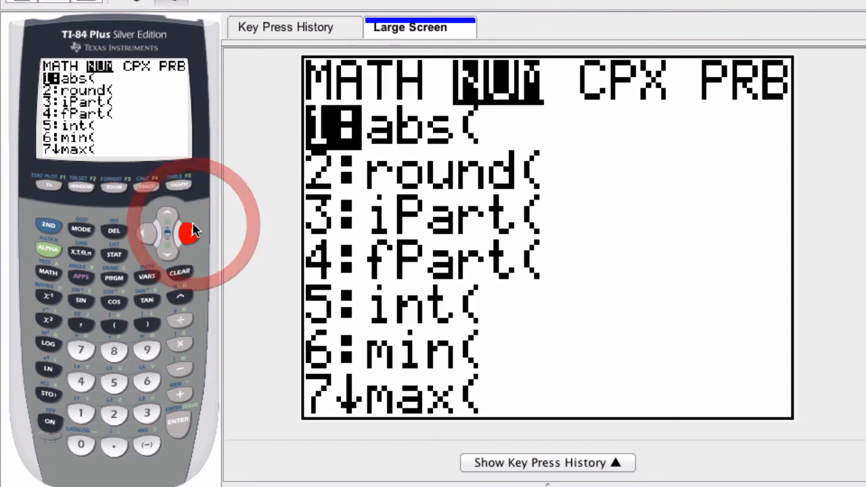
{"action": "mouse_move", "coordinate": [119, 357]}
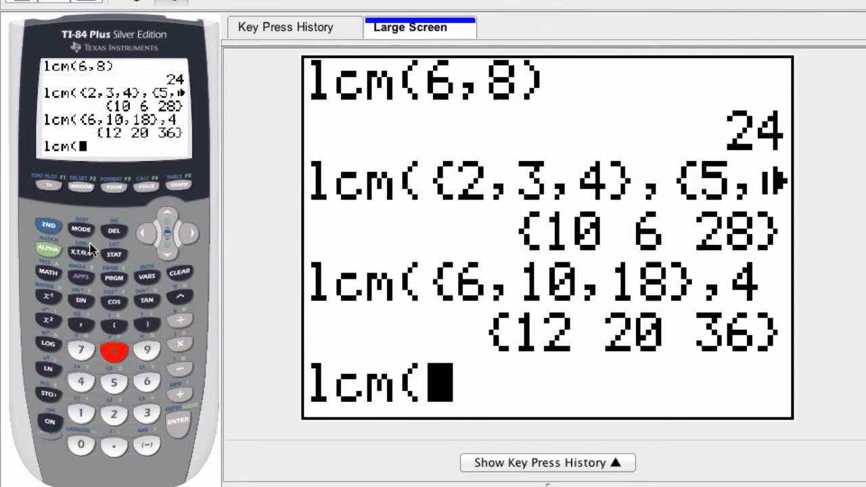
{"action": "left_click", "coordinate": [114, 255]}
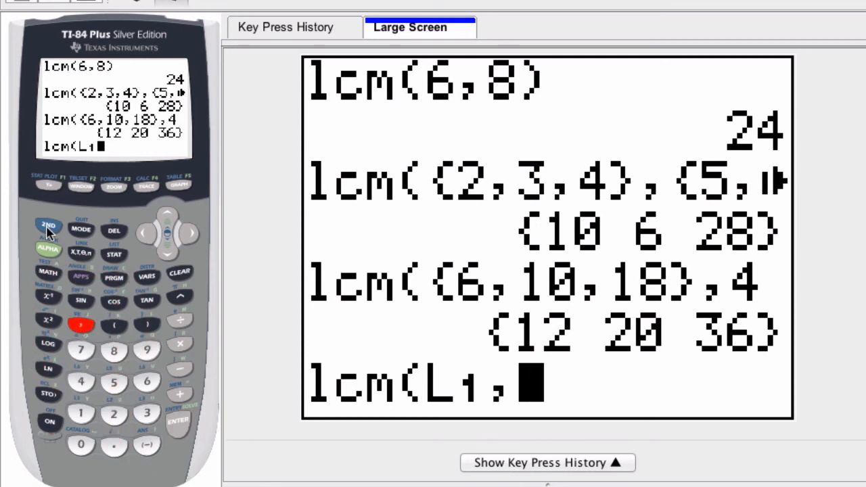
{"action": "left_click", "coordinate": [113, 254]}
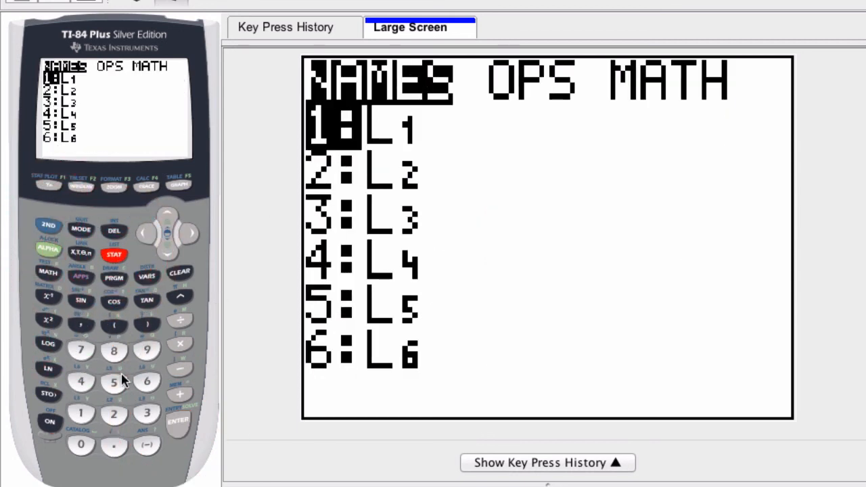
{"action": "left_click", "coordinate": [178, 422]}
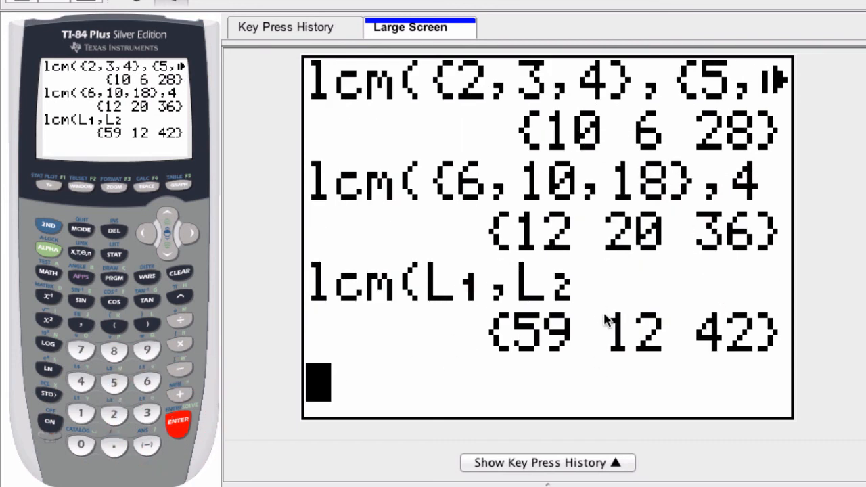
{"action": "mouse_move", "coordinate": [500, 92]}
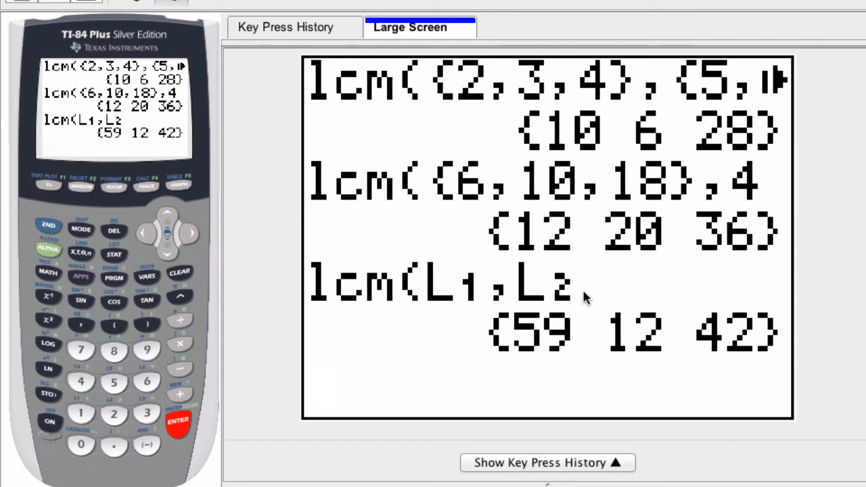
Leave lcm(L1,L2) with its {59 12 42} result on the home screen
{"action": "left_click", "coordinate": [474, 301]}
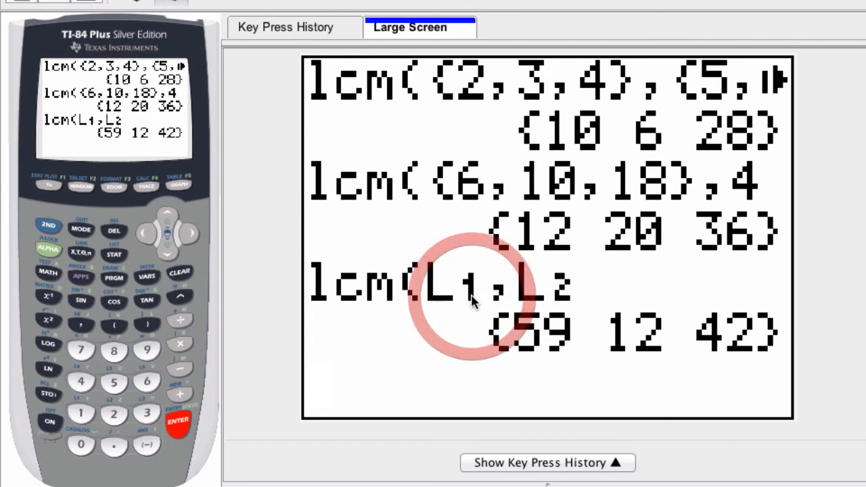